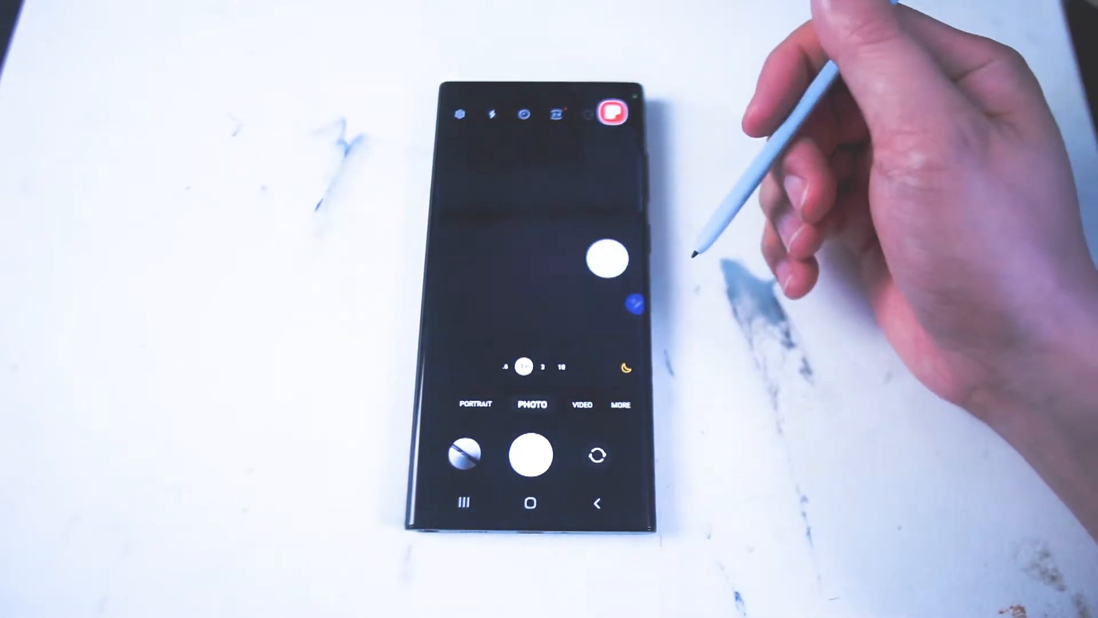
{"action": "mouse_move", "coordinate": [980, 140]}
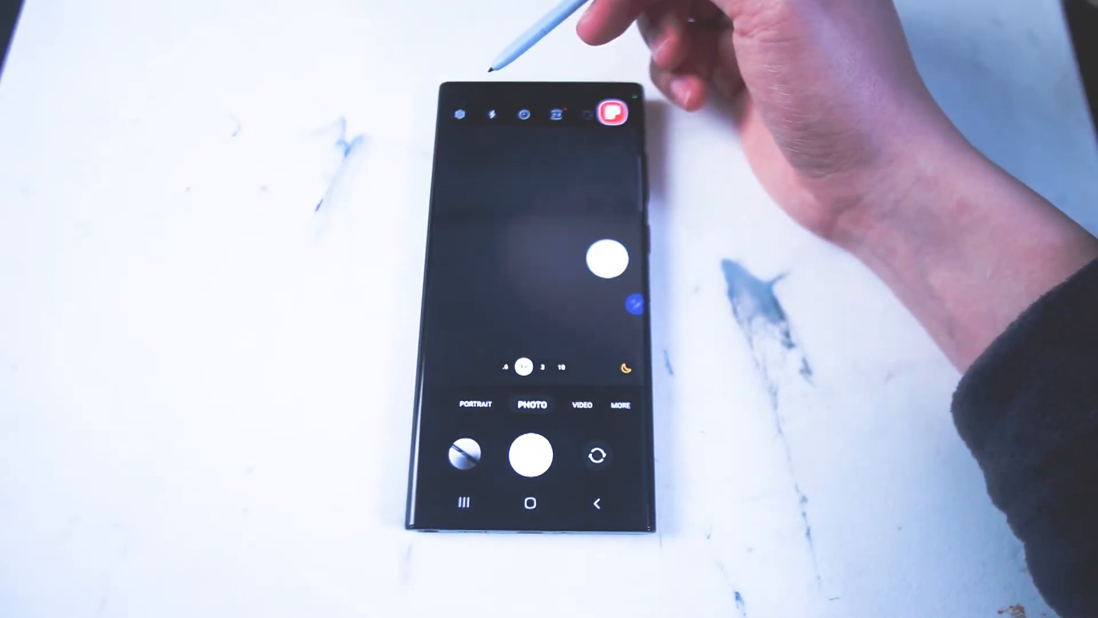
Step: Open camera settings, confirm Scene optimizer is on, and scroll down toward Picture formats
{"action": "left_click", "coordinate": [461, 113]}
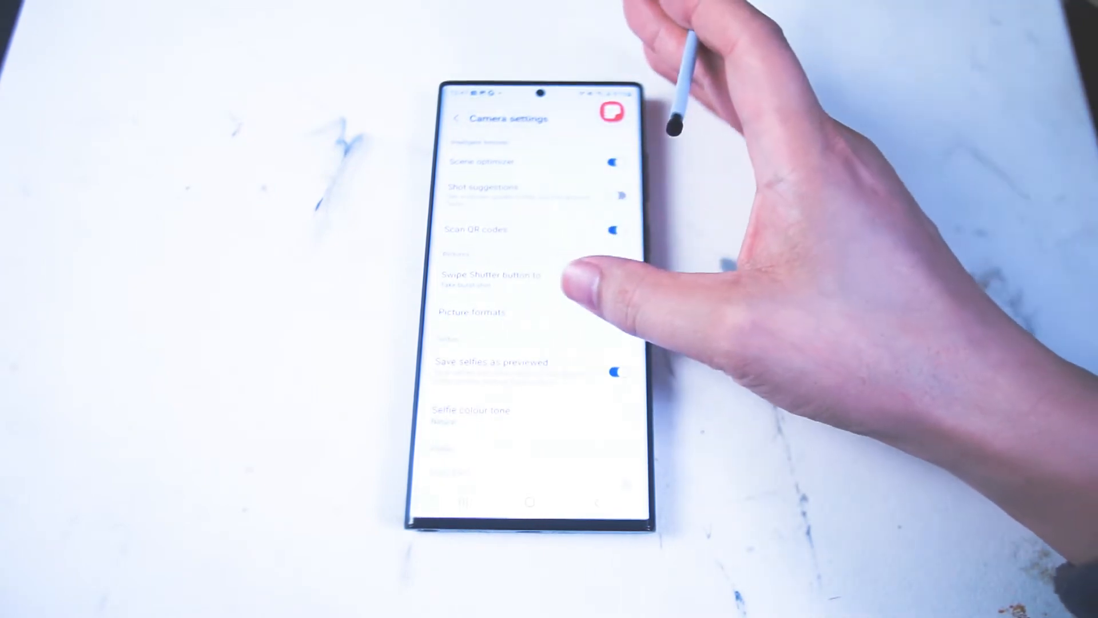
{"action": "scroll", "scroll_direction": "down", "scroll_amount": 3}
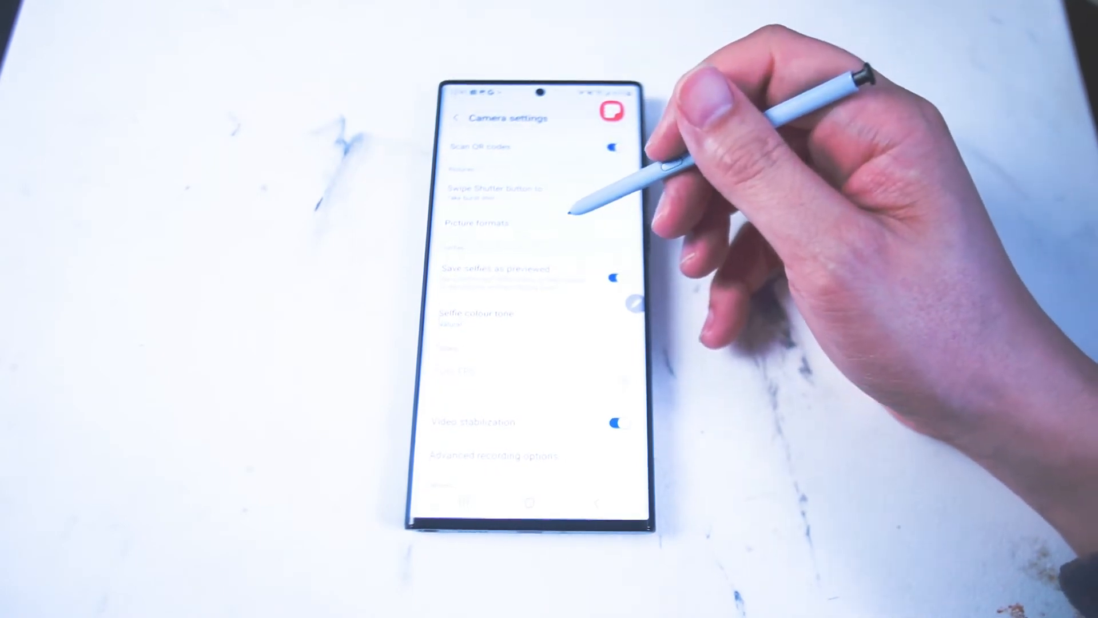
Step: In Picture formats, switch RAW copies on and keep High efficiency pictures off
{"action": "left_click", "coordinate": [477, 222]}
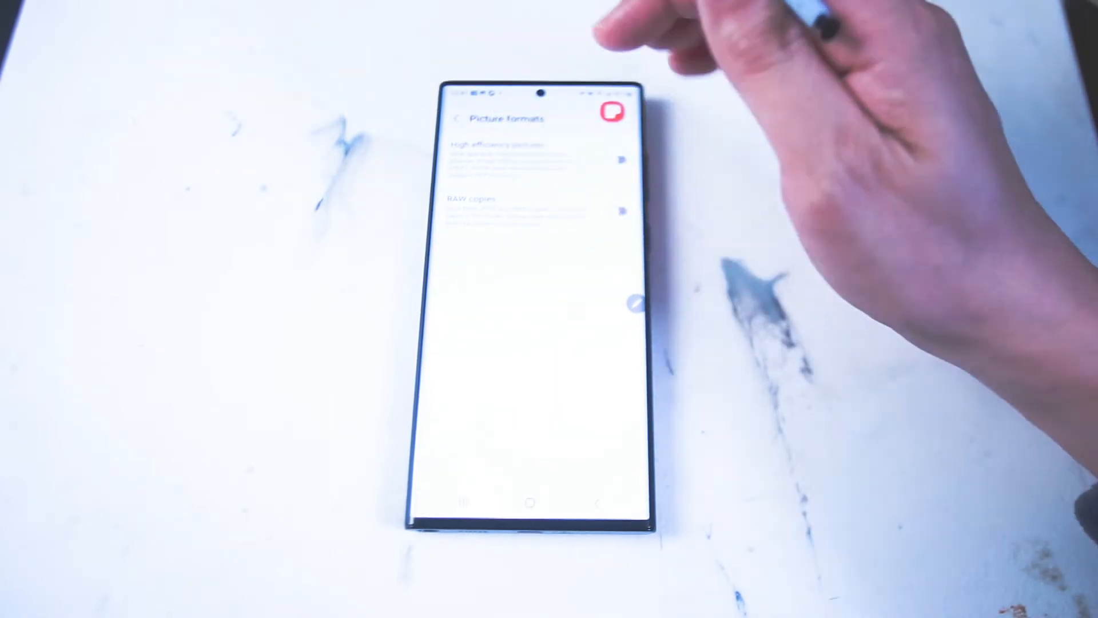
{"action": "left_click", "coordinate": [459, 118]}
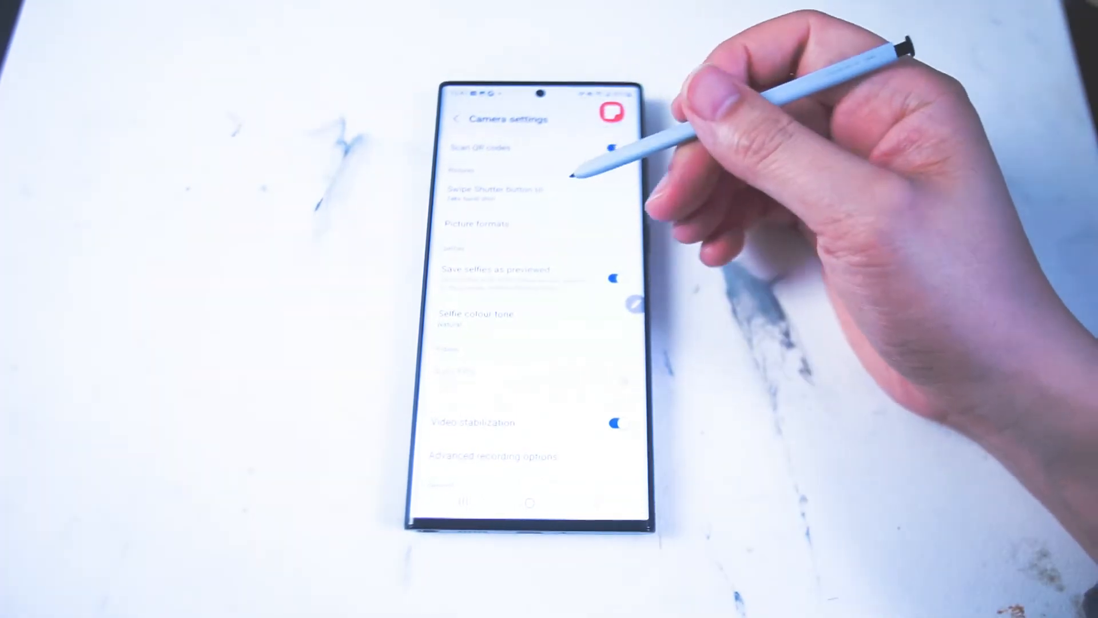
{"action": "left_click", "coordinate": [478, 223]}
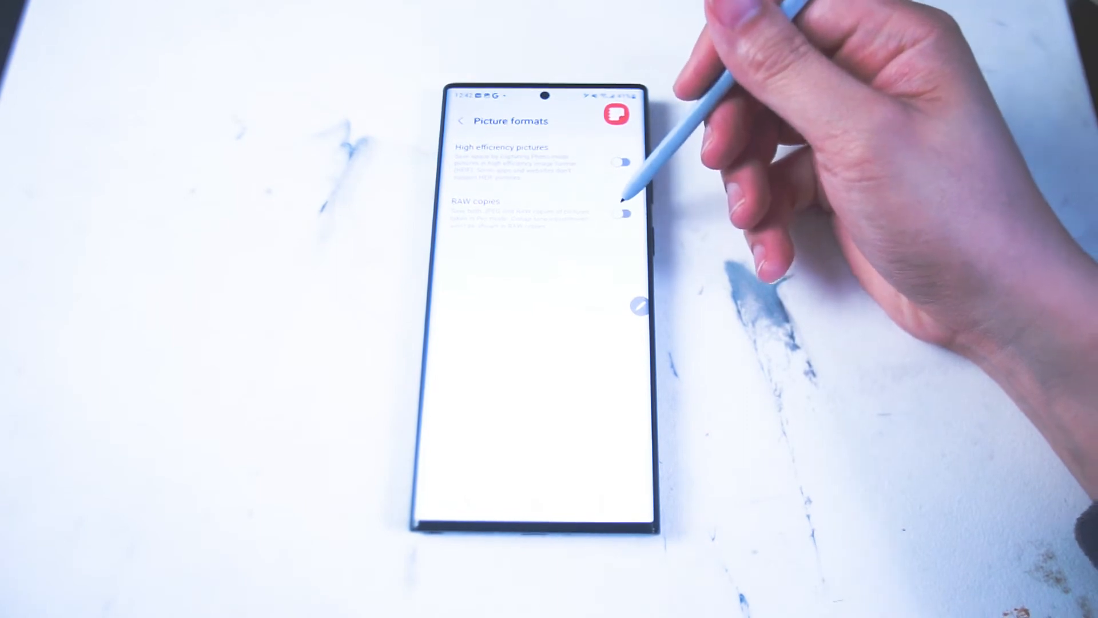
{"action": "left_click", "coordinate": [623, 214]}
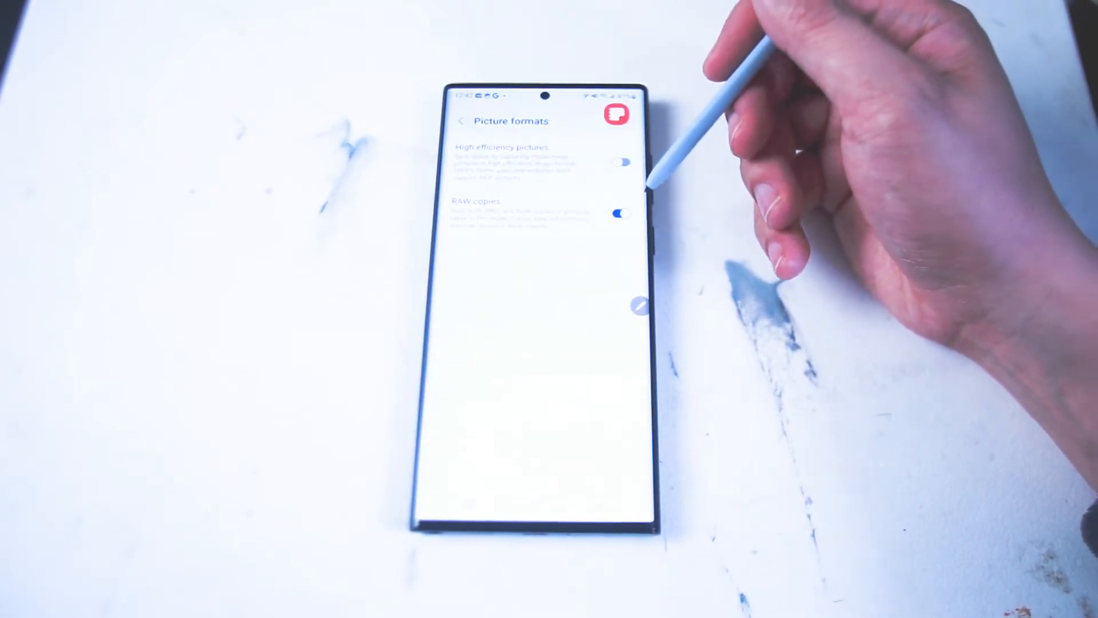
{"action": "left_click", "coordinate": [621, 215]}
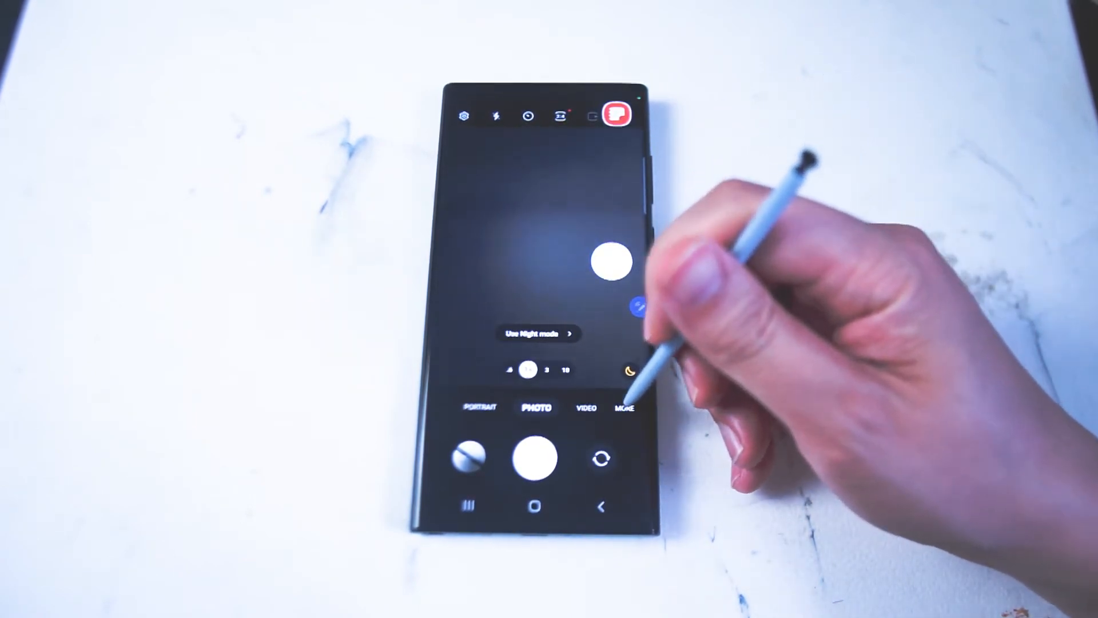
Step: Open the MORE modes list showing Pro, Pro video, Single take, Food and Panorama
{"action": "left_click", "coordinate": [624, 407]}
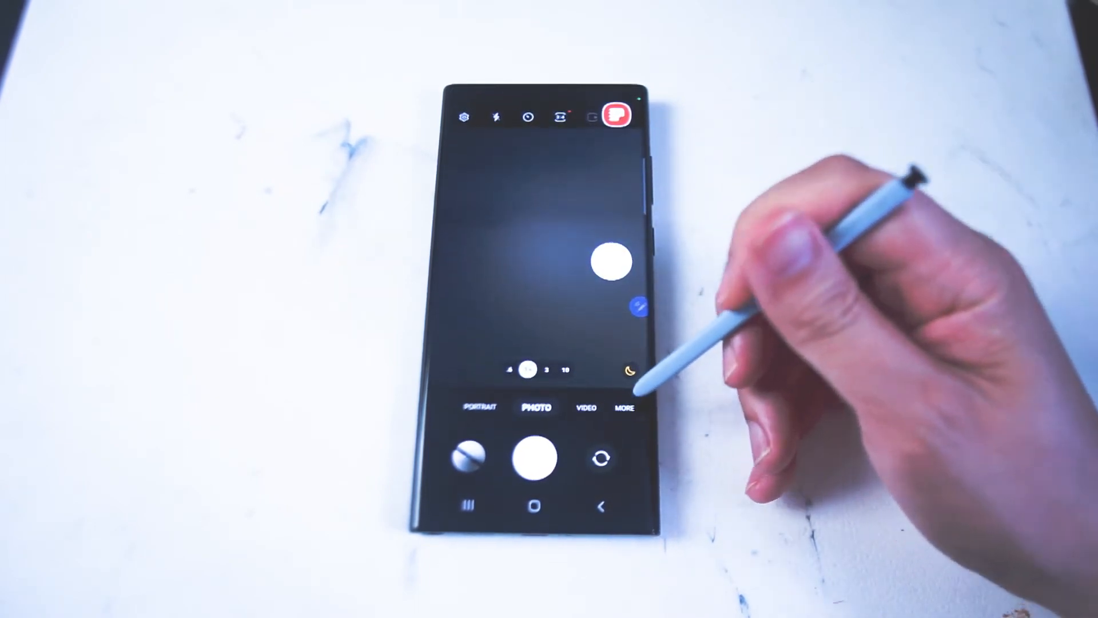
{"action": "left_click", "coordinate": [623, 406]}
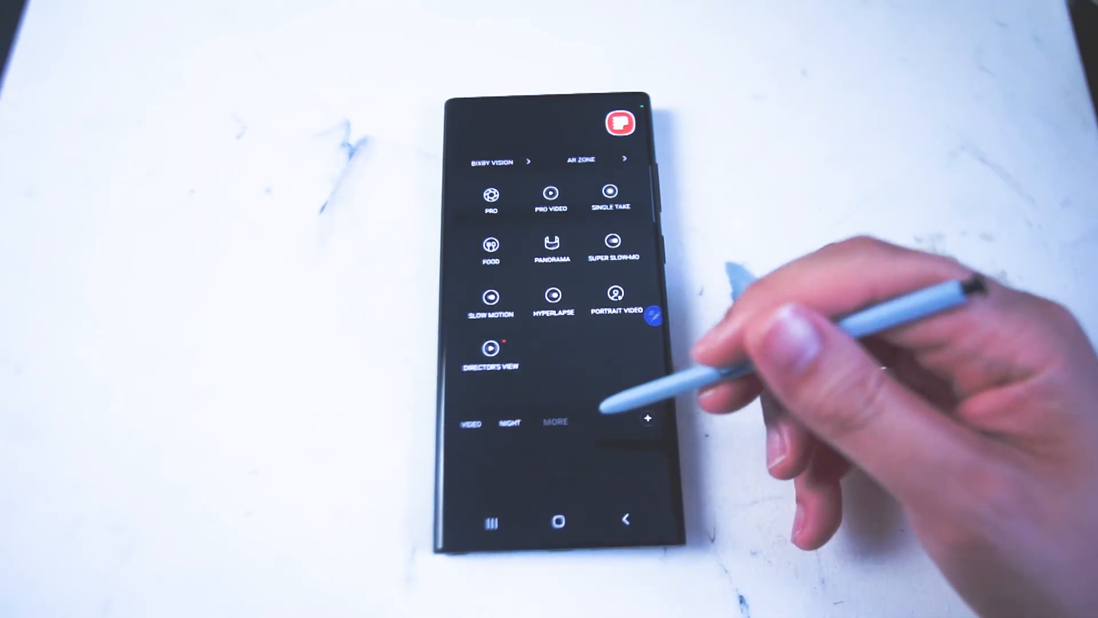
Step: Make NIGHT the active shooting mode from the bottom mode bar
{"action": "left_click", "coordinate": [554, 421]}
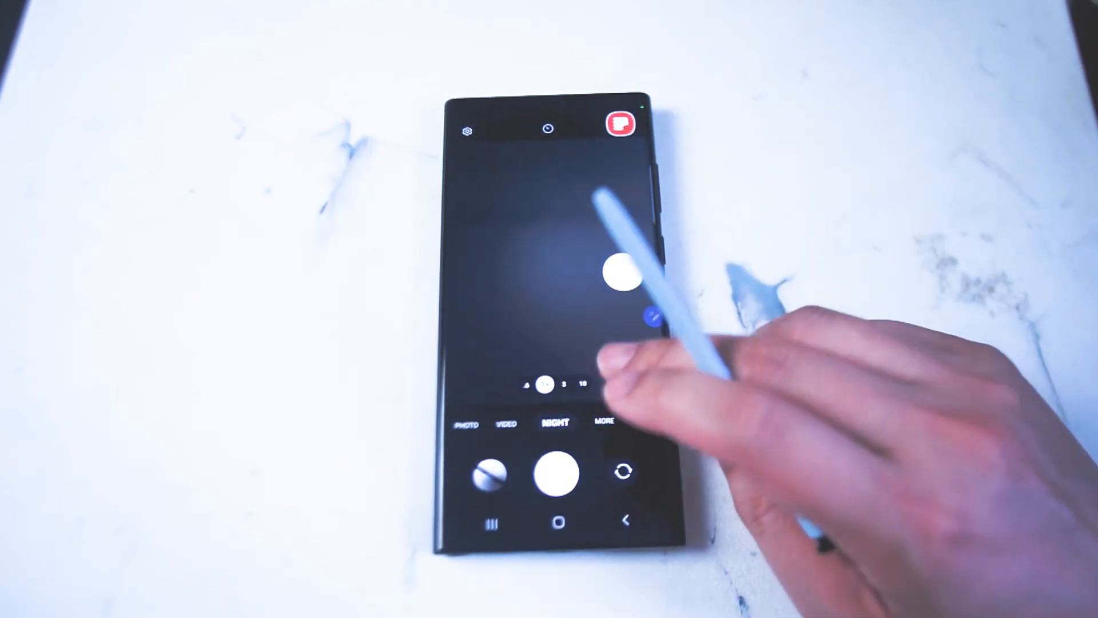
Step: Open the MORE modes list to move Night mode back into the grid
{"action": "left_click", "coordinate": [603, 421]}
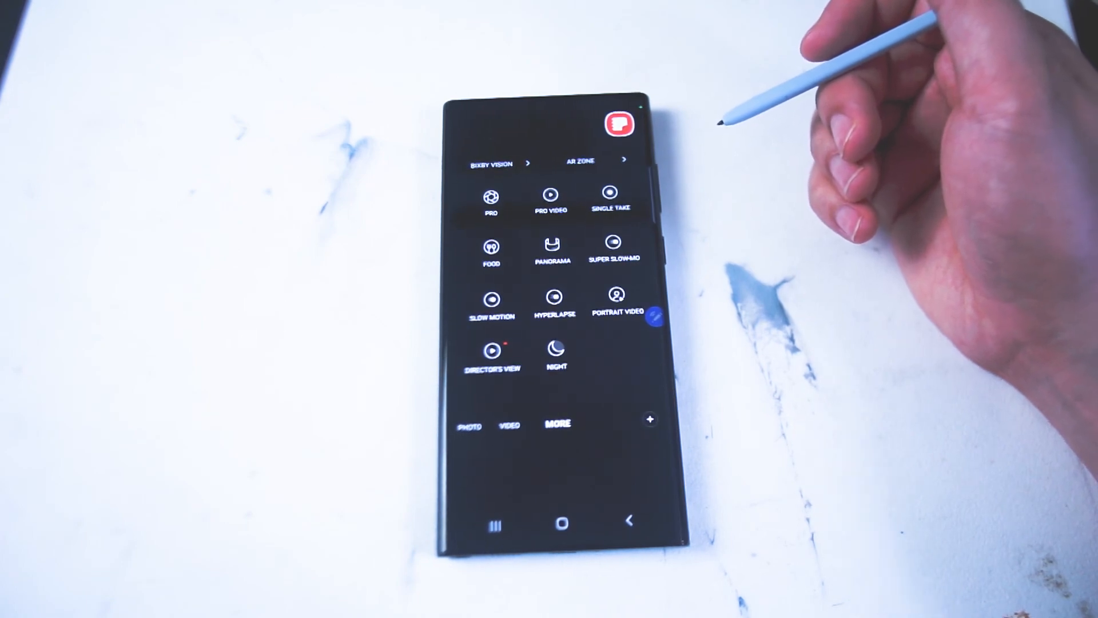
{"action": "mouse_move", "coordinate": [727, 126]}
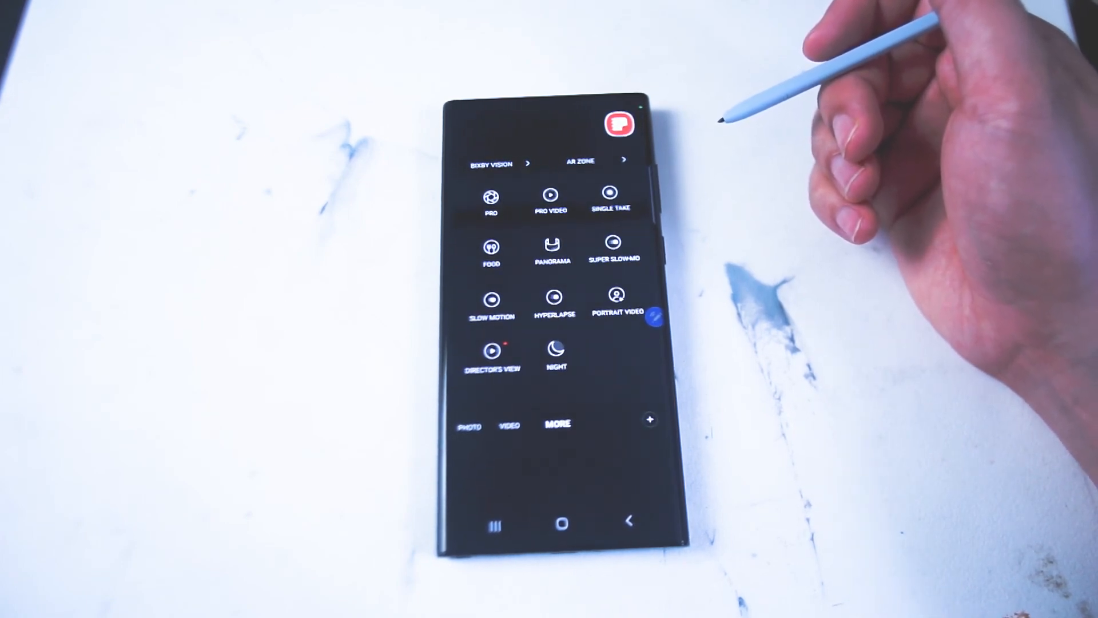